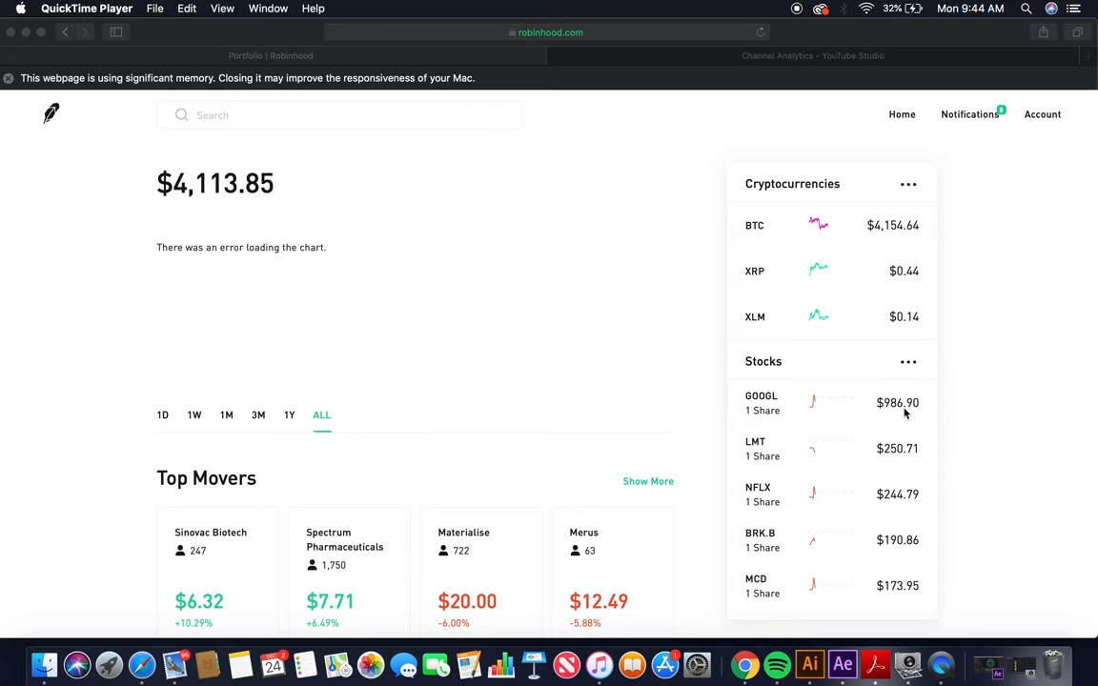
- Scroll through Cree's stock page to review its chart and company details
scroll(down, 3)
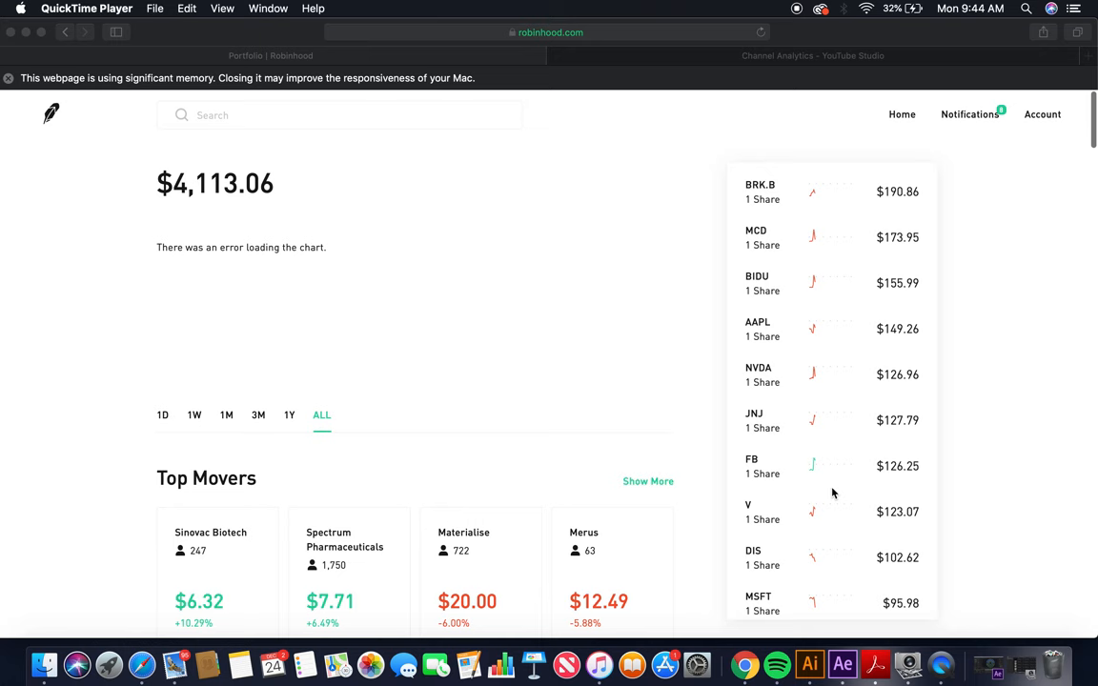
scroll(up, 3)
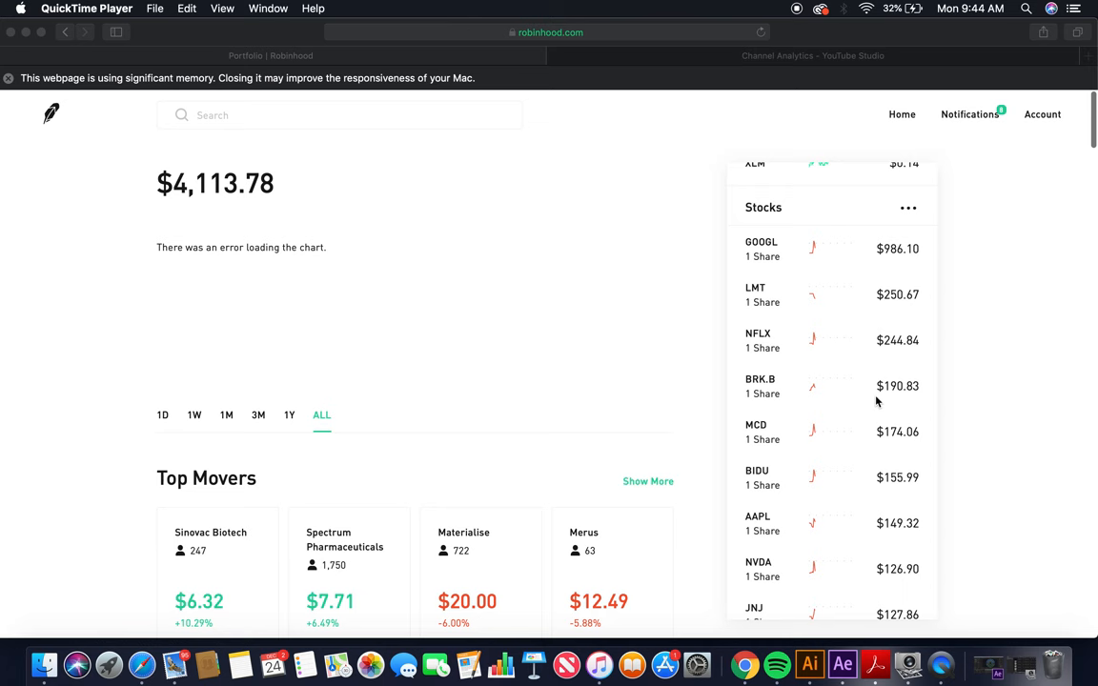
scroll(up, 3)
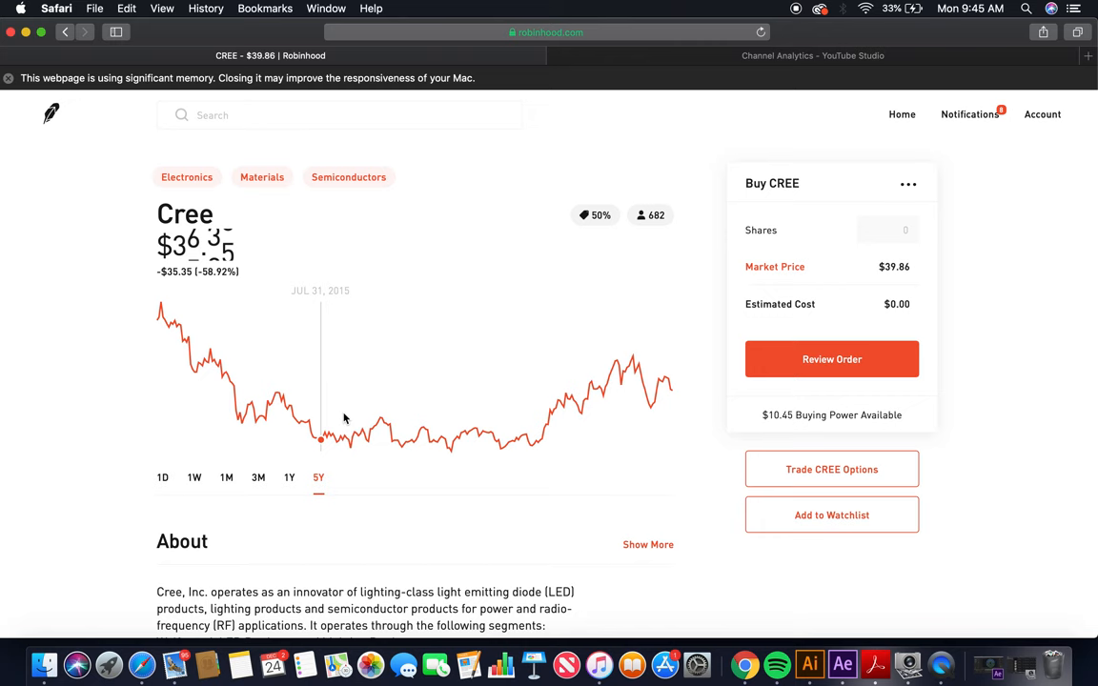
scroll(down, 3)
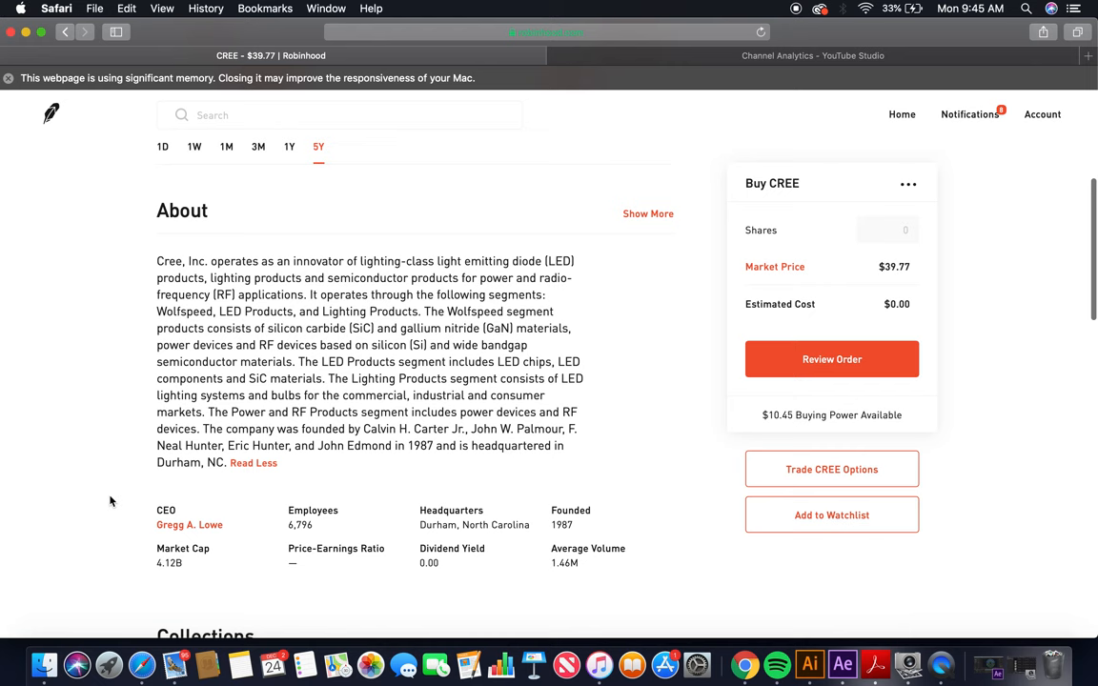
scroll(down, 3)
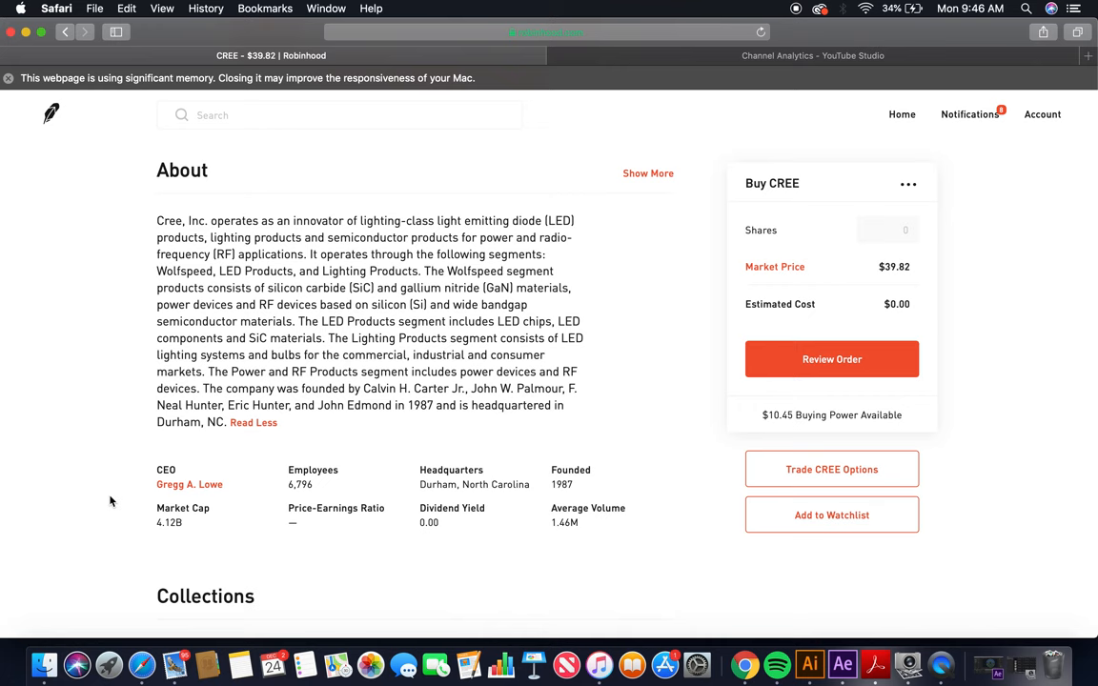
mouse_move(129, 307)
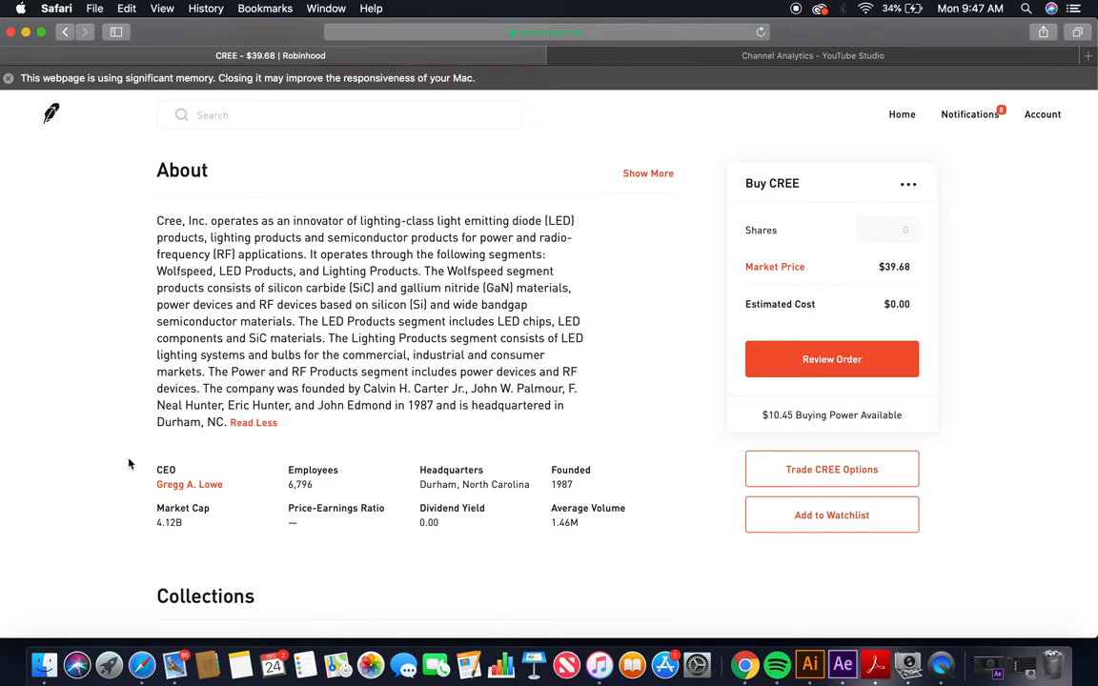
mouse_move(126, 515)
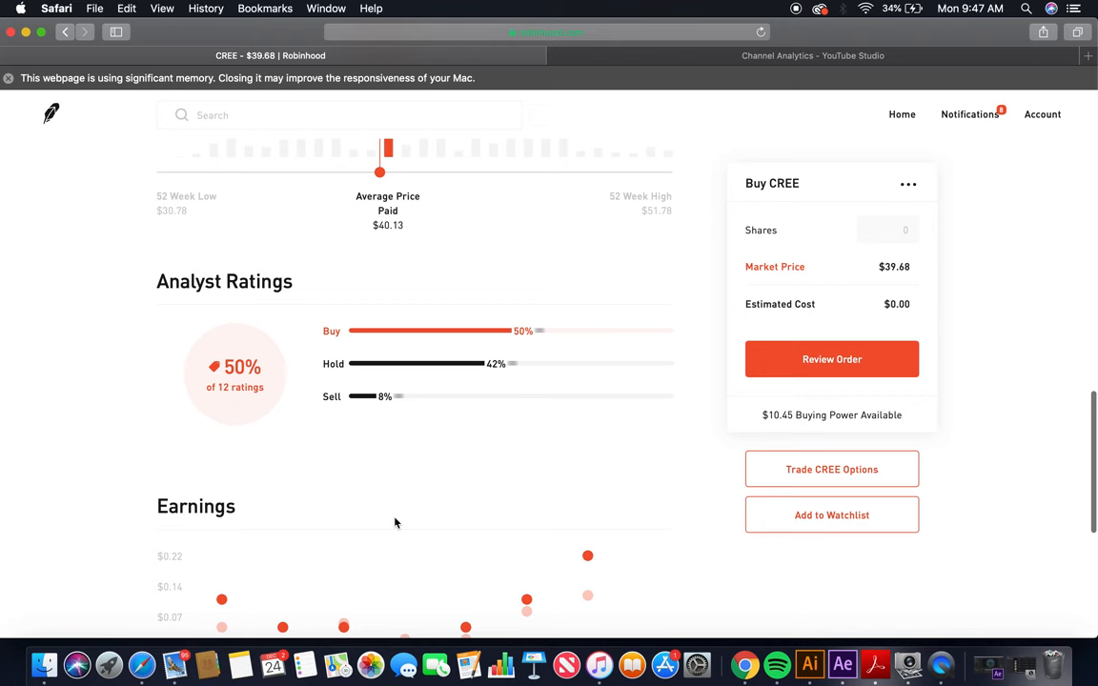
scroll(down, 3)
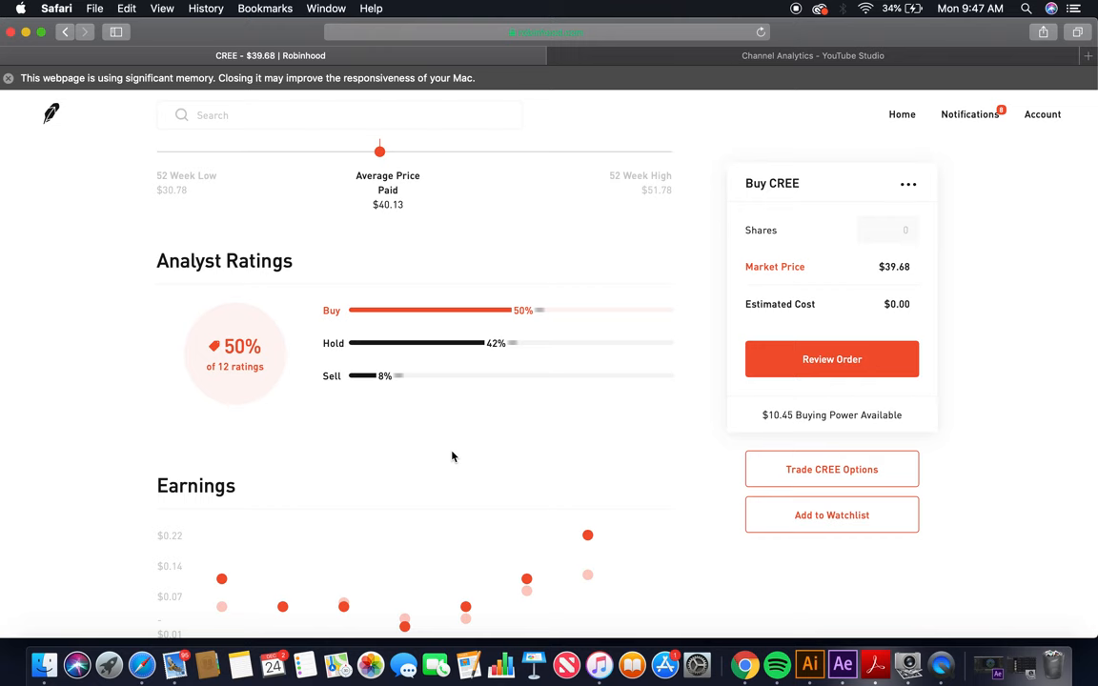
scroll(up, 3)
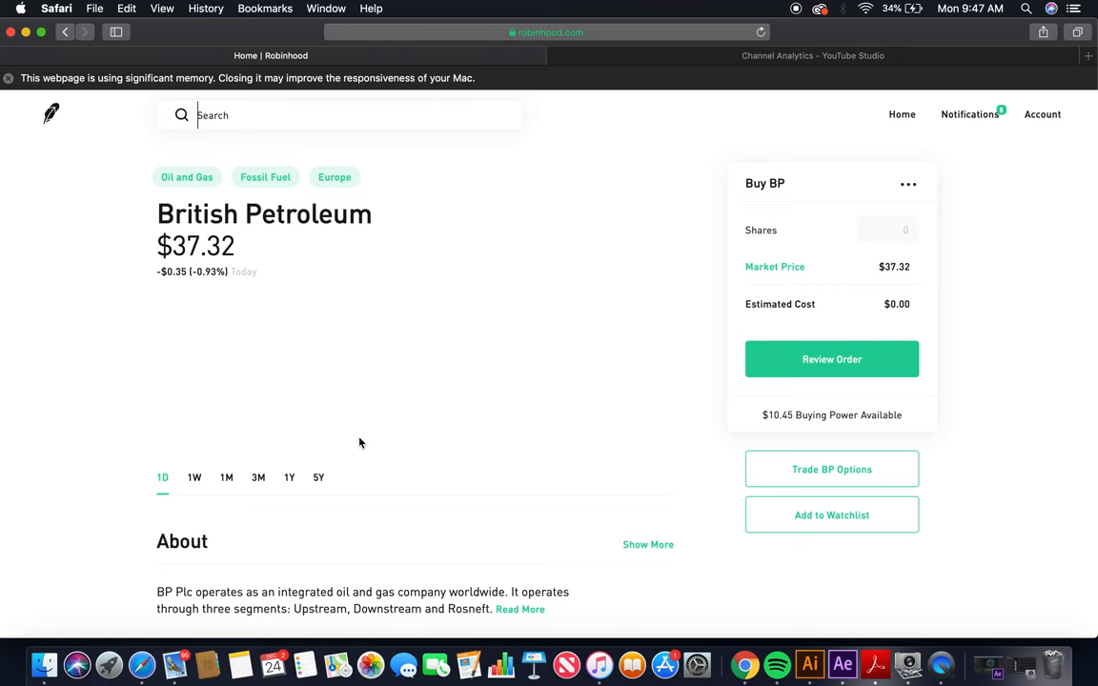
- Switch BP's price chart to the 5Y range and scroll toward its description
click(319, 478)
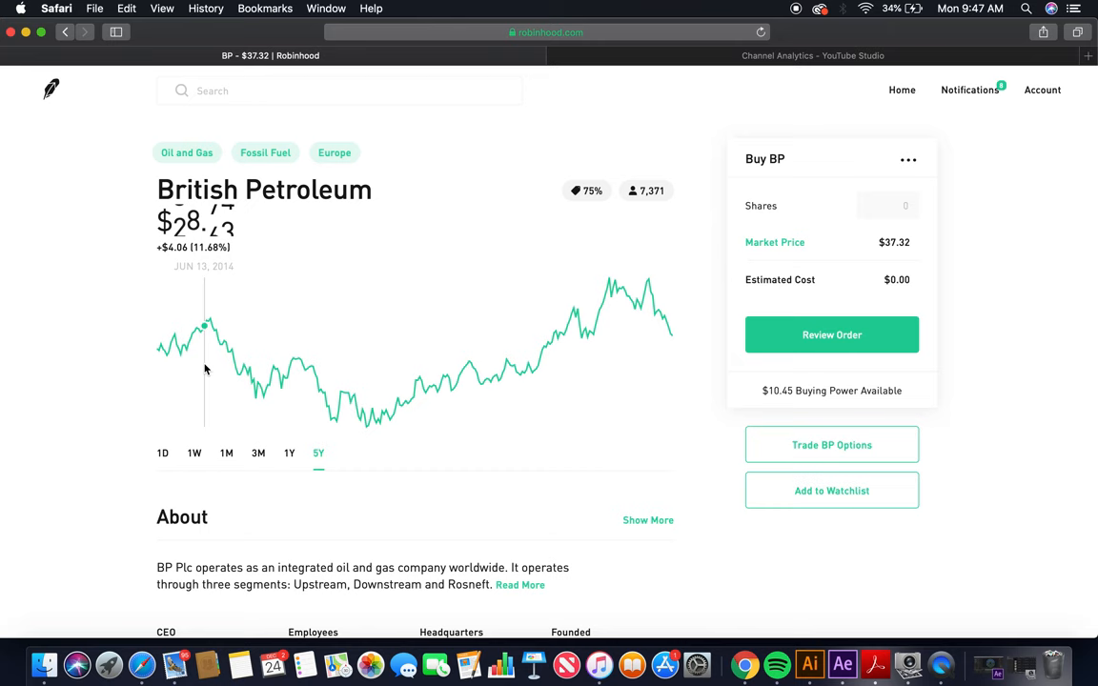
scroll(down, 3)
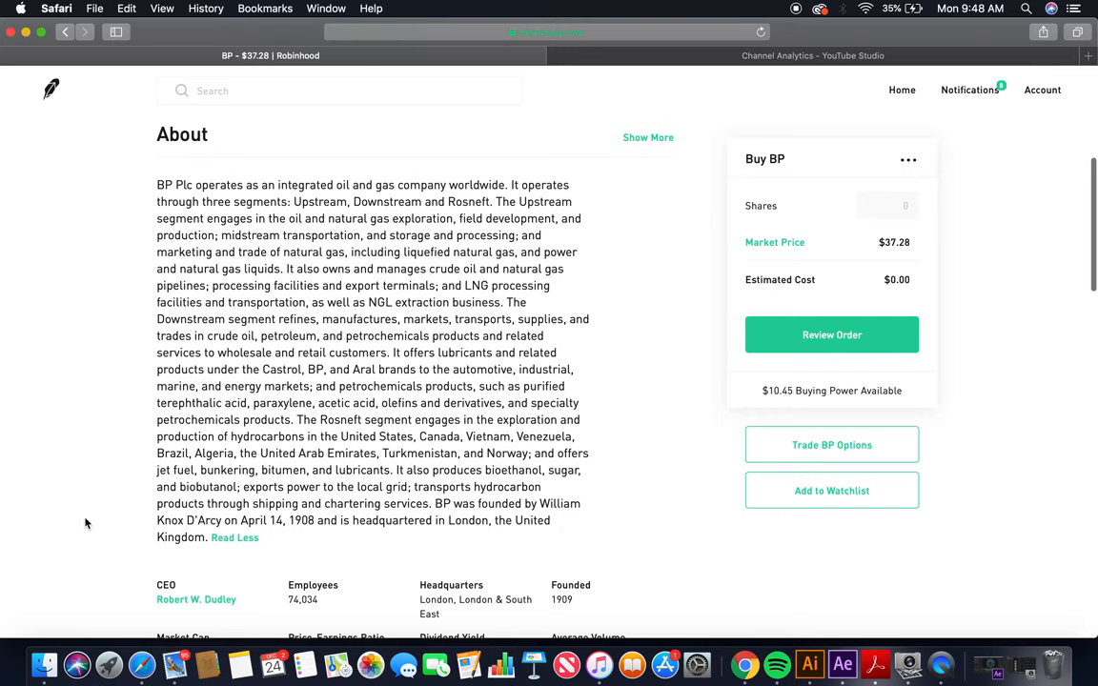
- Scroll down BP's page to its market cap, P/E, dividend yield and volume stats
scroll(down, 3)
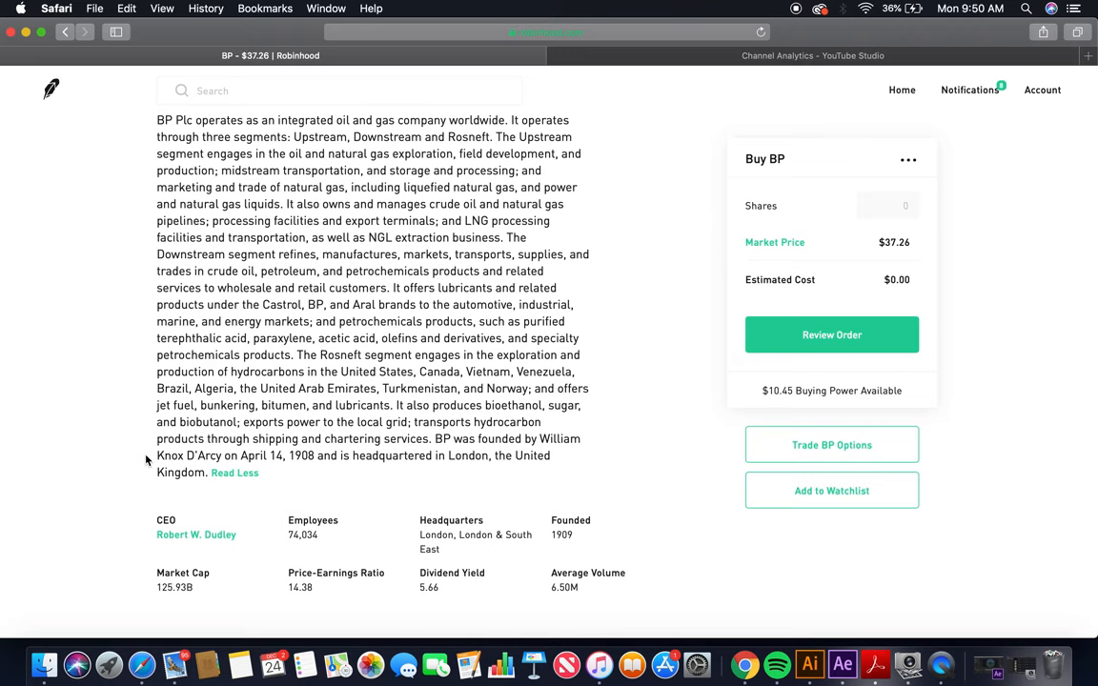
scroll(down, 3)
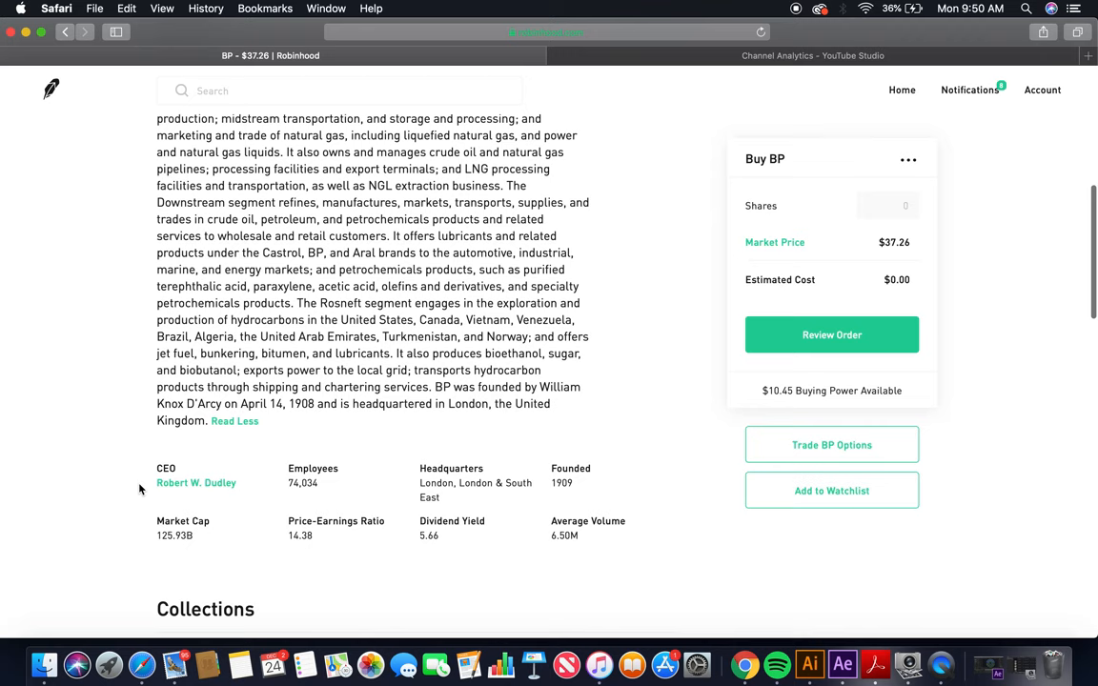
scroll(down, 3)
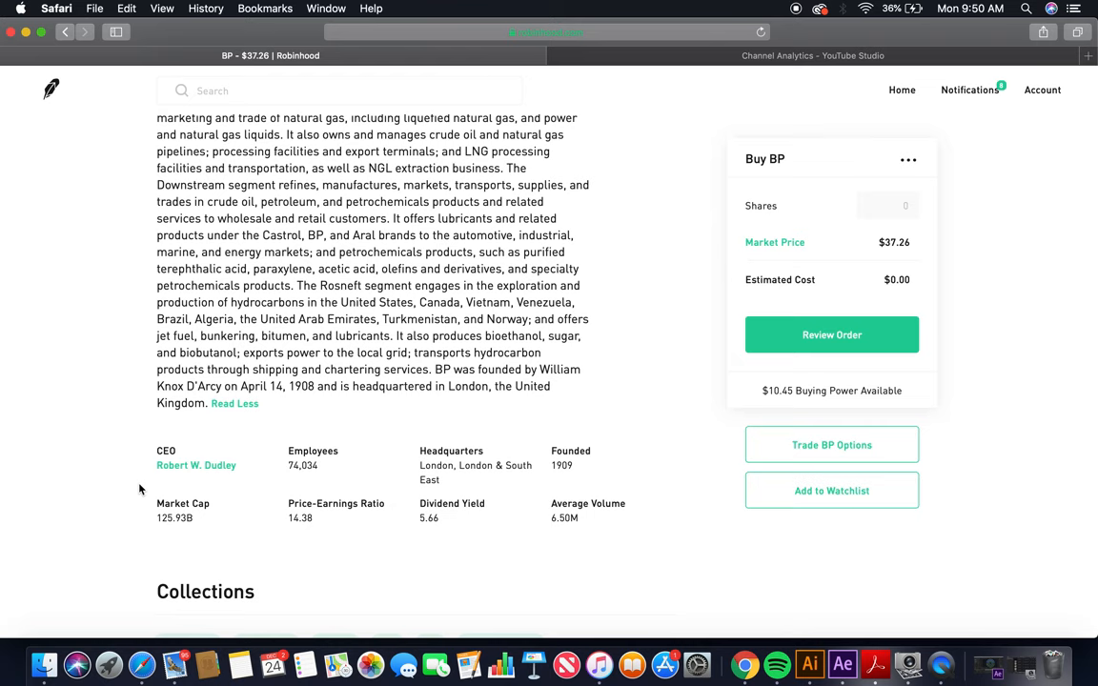
scroll(down, 3)
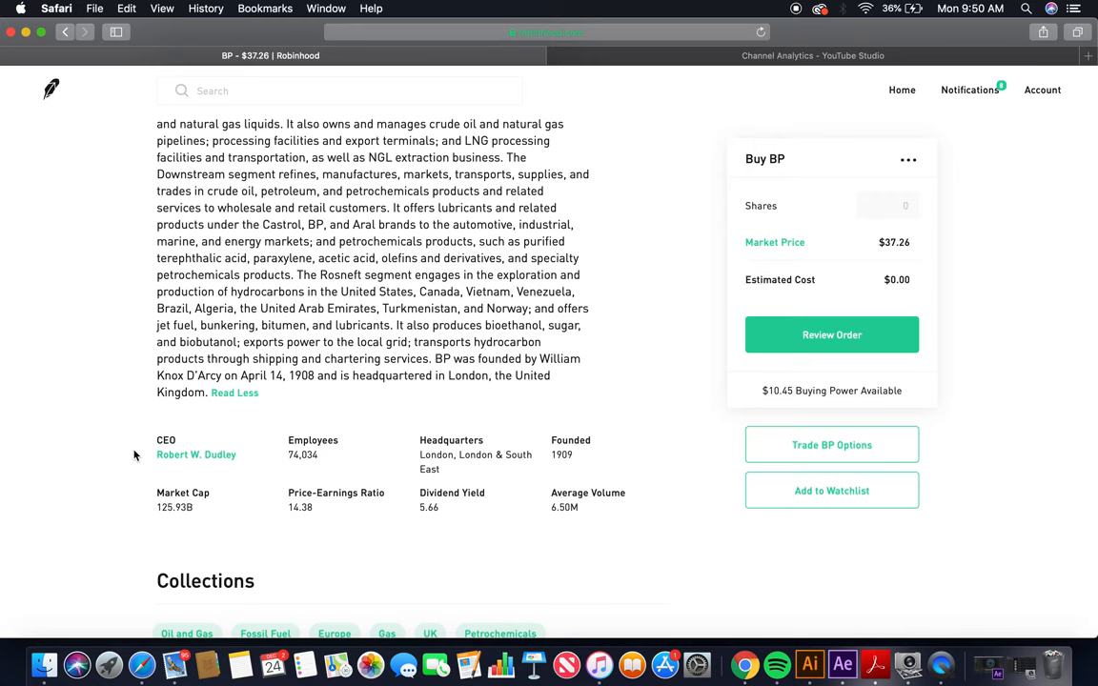
mouse_move(137, 508)
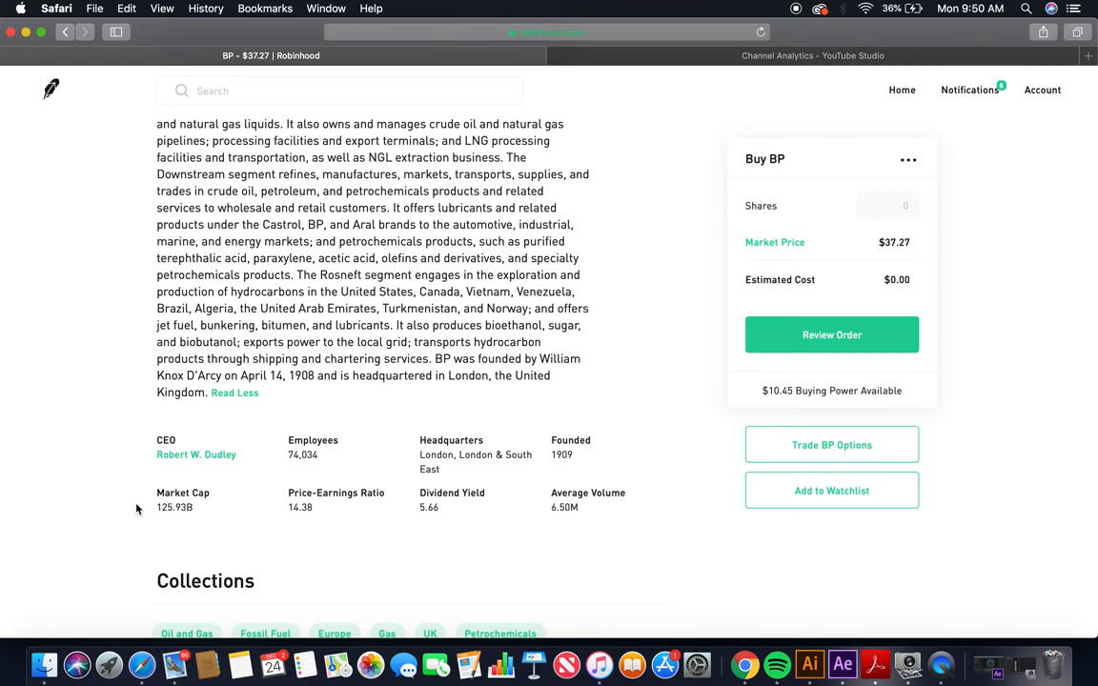
mouse_move(475, 517)
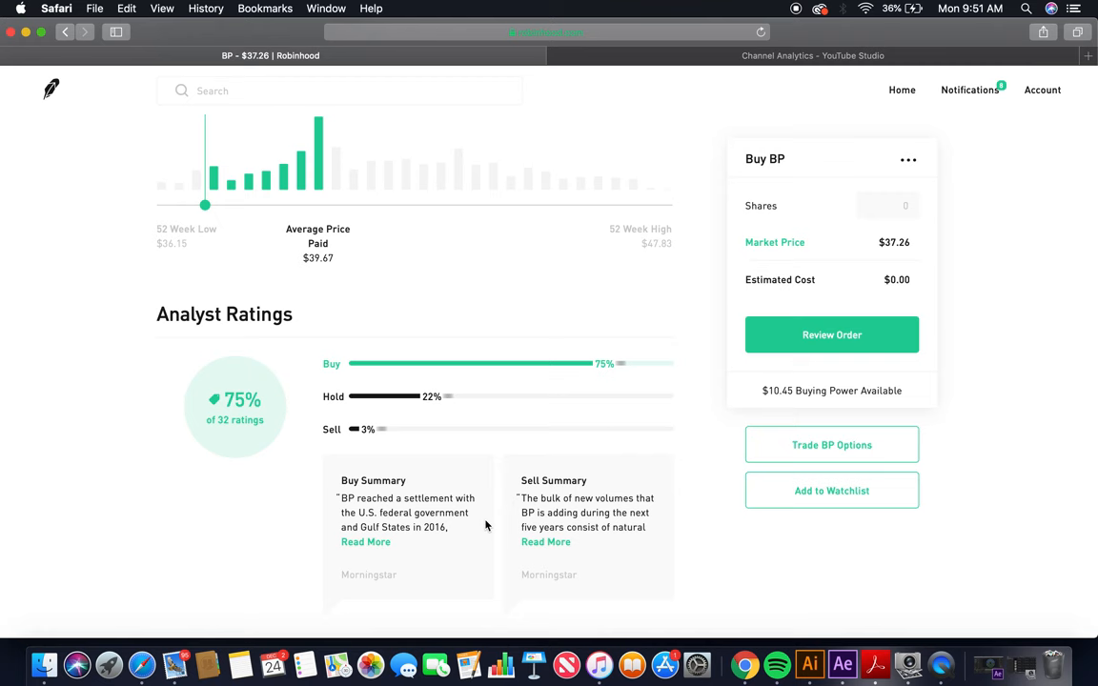
mouse_move(277, 584)
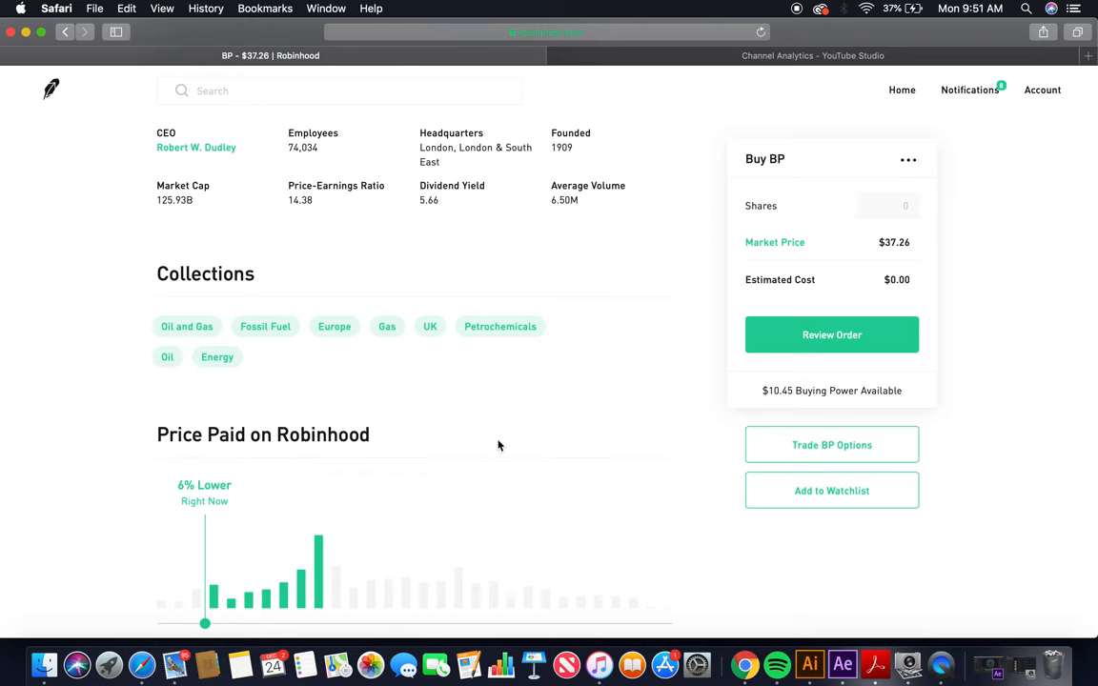
- Search 'solare' and open the SolarEdge (SEDG) stock page from the results
scroll(up, 3)
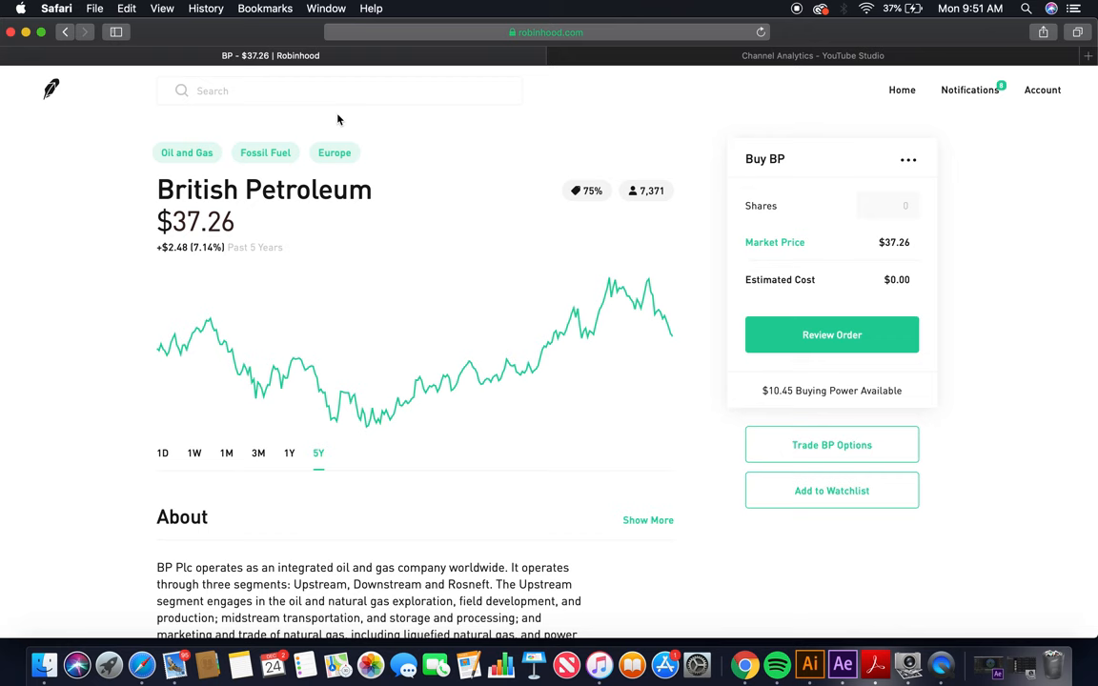
text(solare)
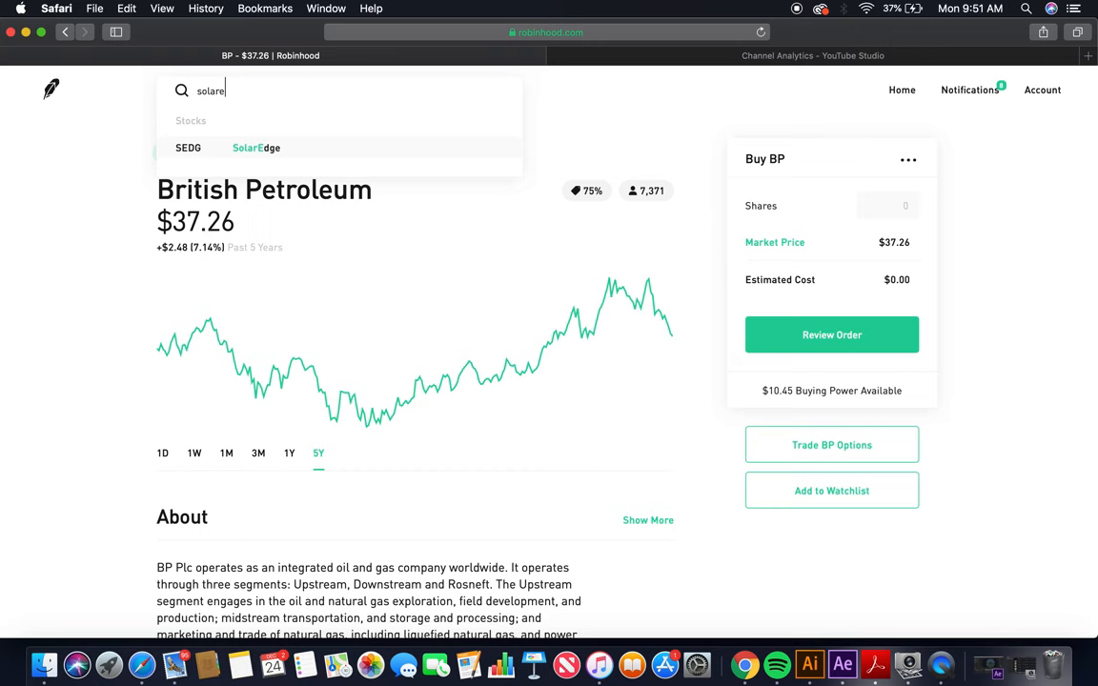
click(256, 148)
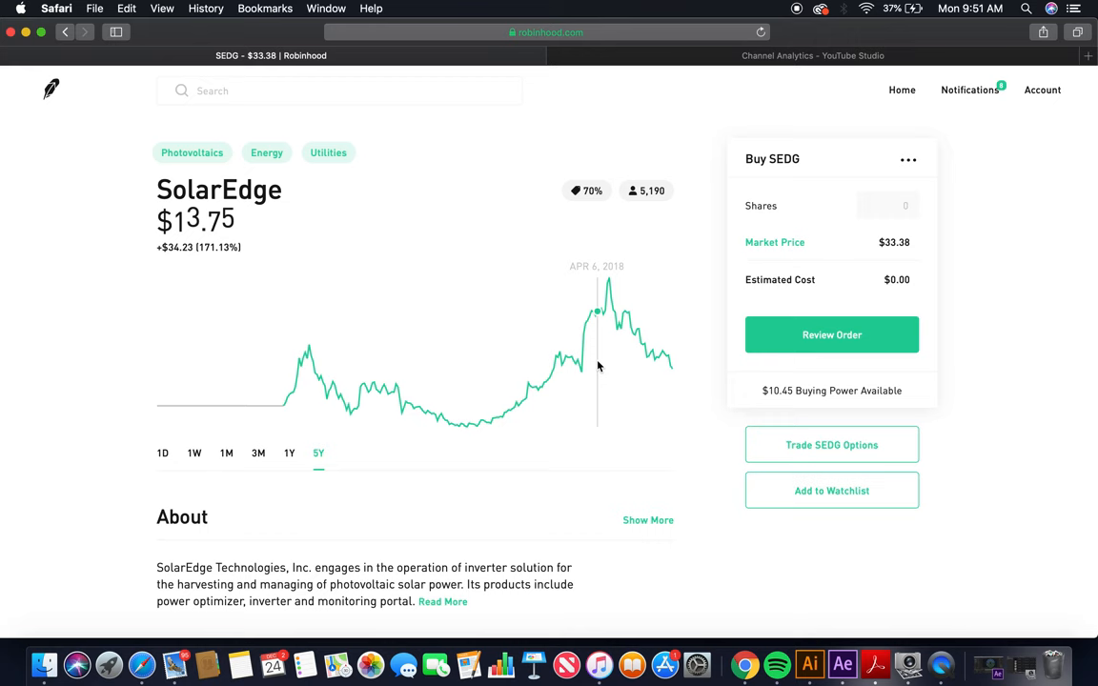
- Scroll to SolarEdge's About section and expand it with Read More
scroll(down, 3)
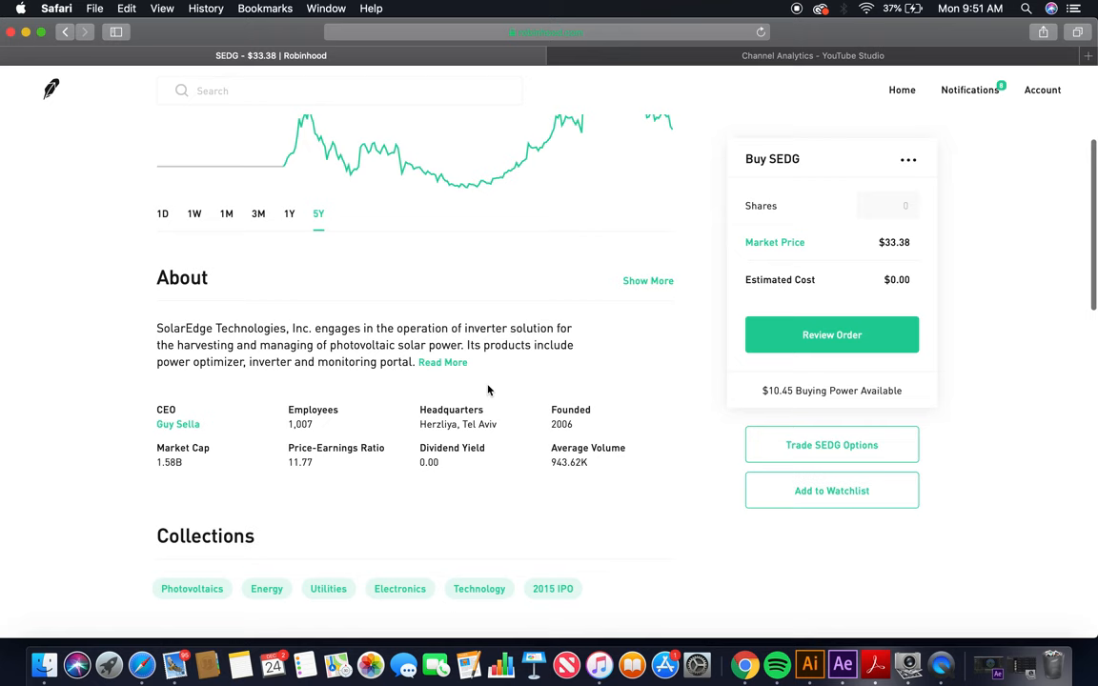
click(443, 362)
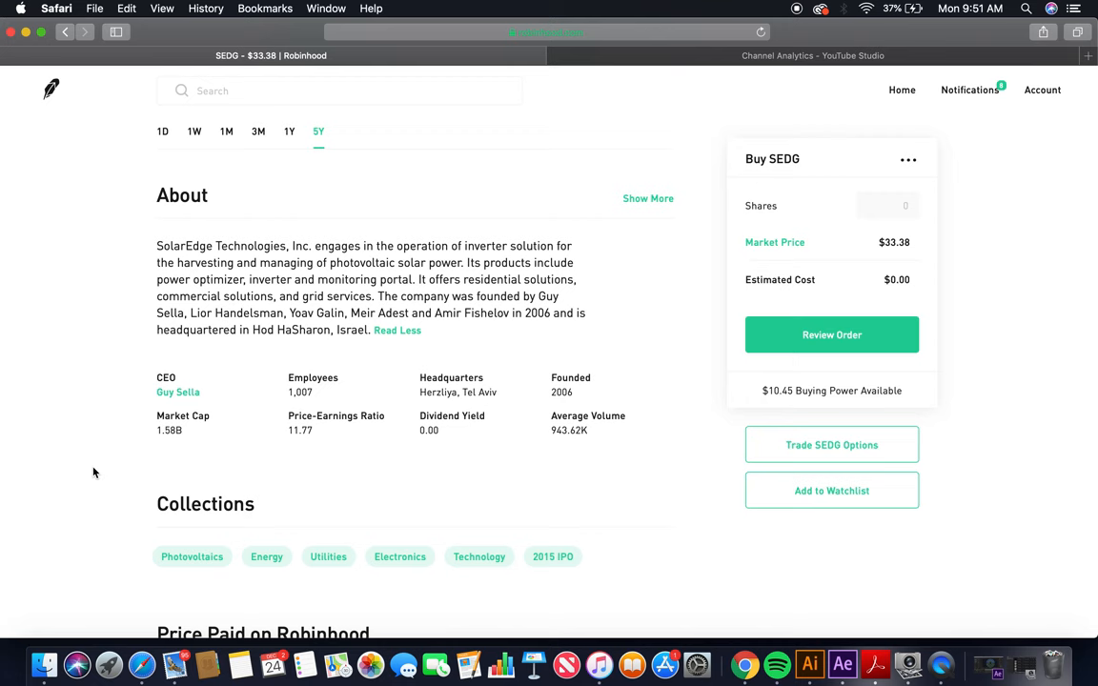
mouse_move(138, 311)
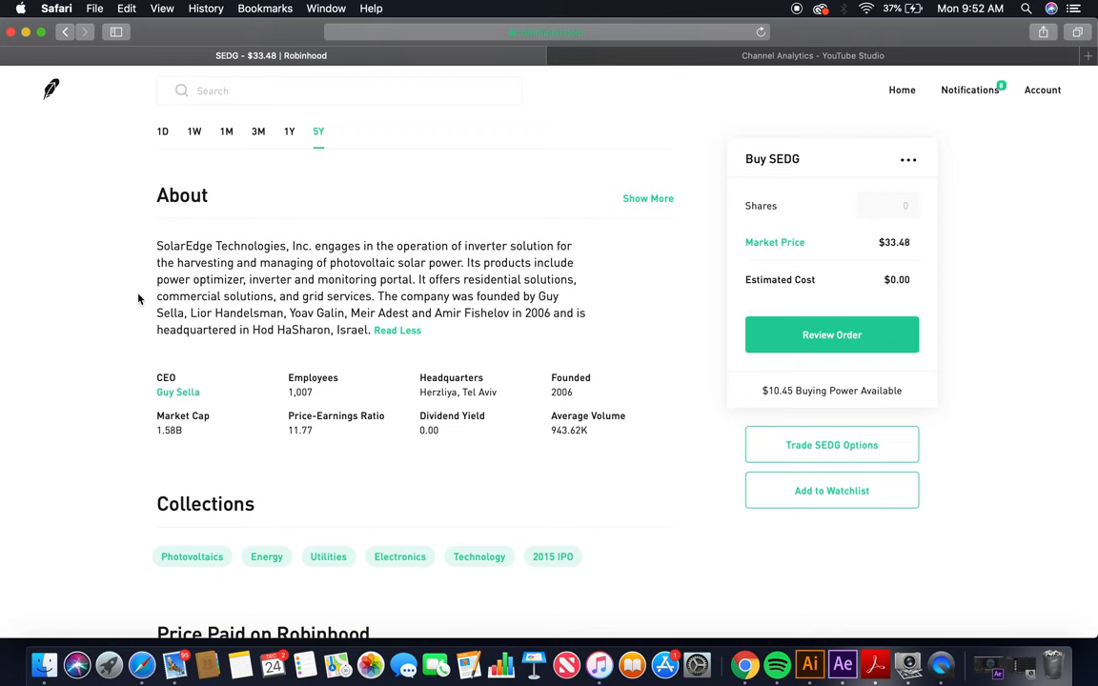
mouse_move(132, 347)
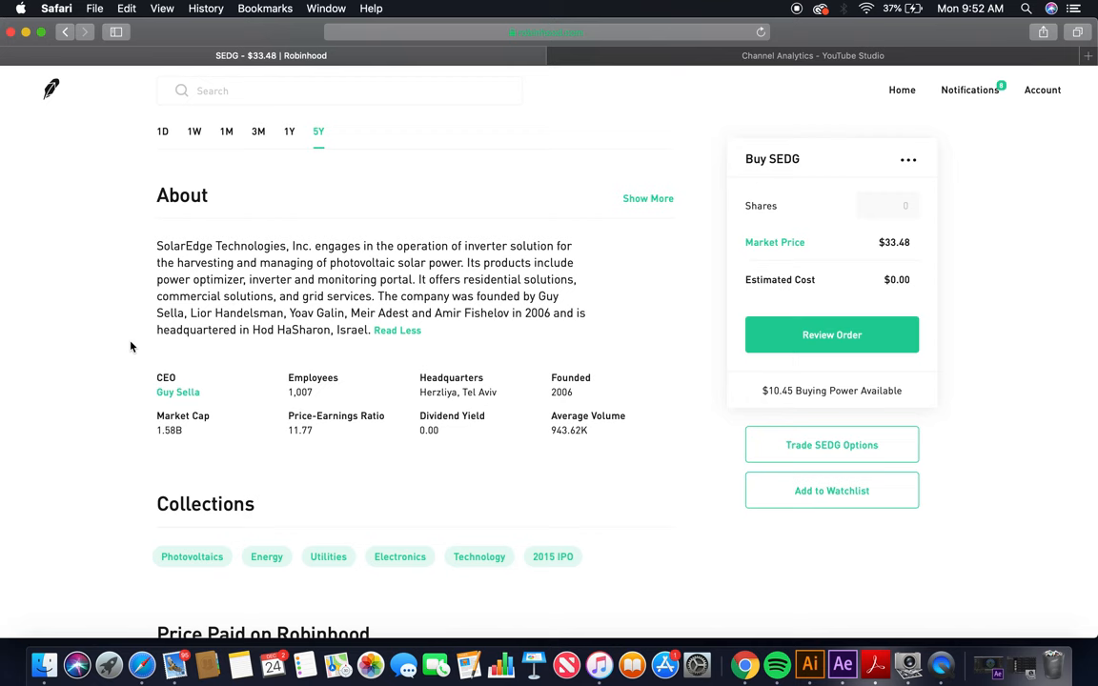
mouse_move(116, 390)
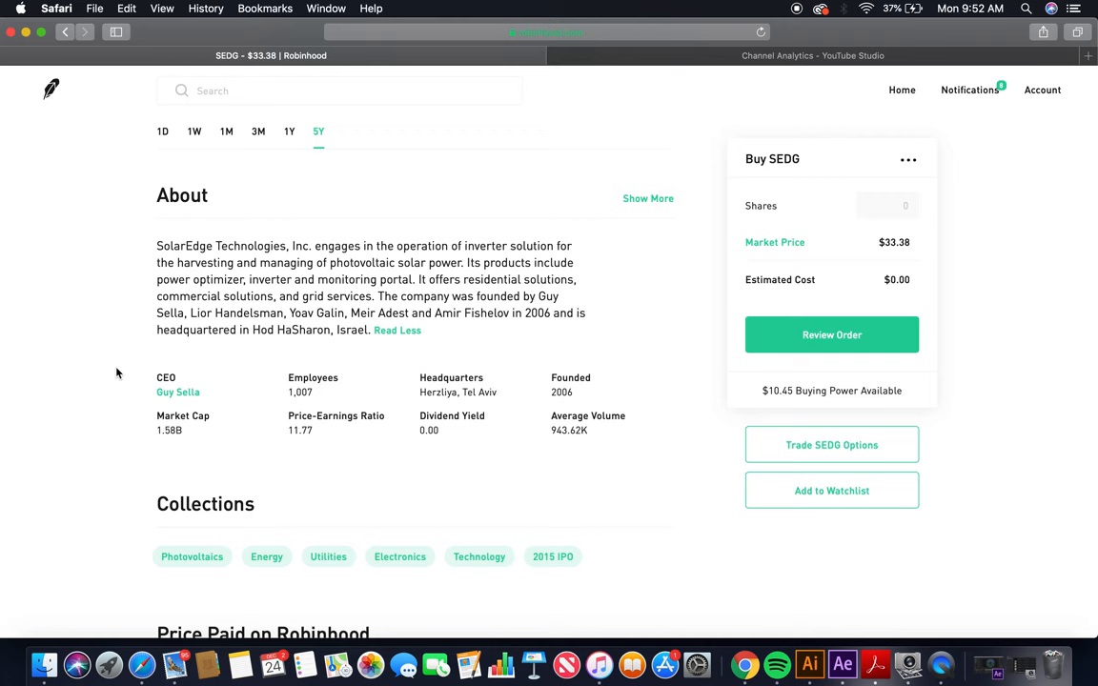
mouse_move(194, 432)
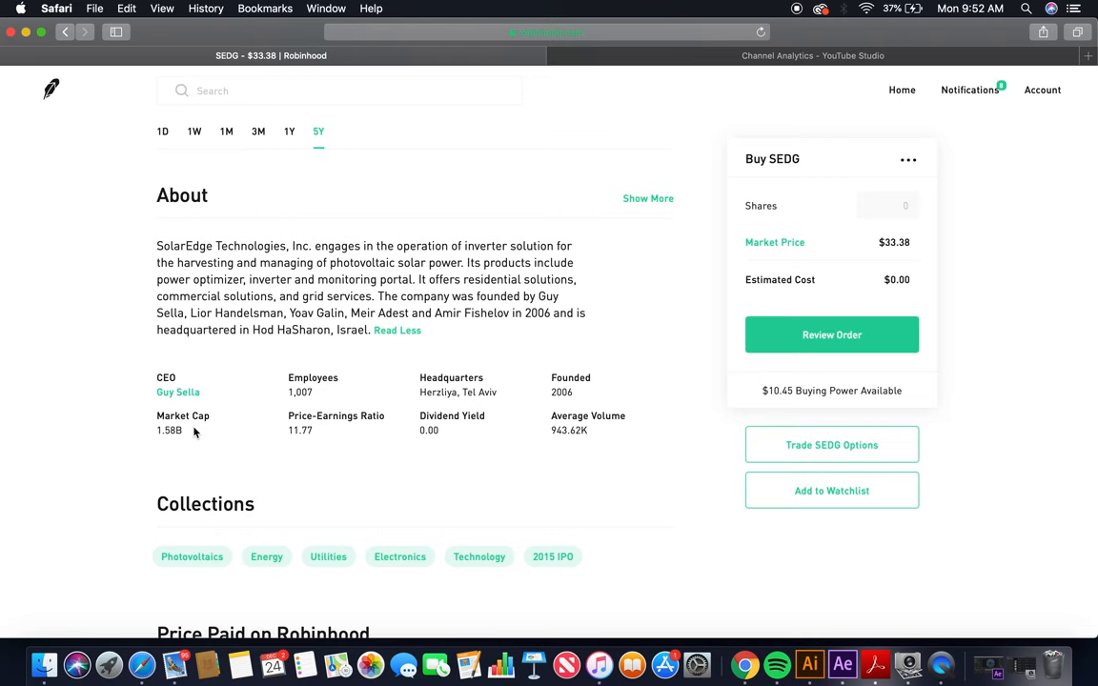
- Review SolarEdge's analyst ratings, then search for 'Apa' to find Apache
scroll(down, 3)
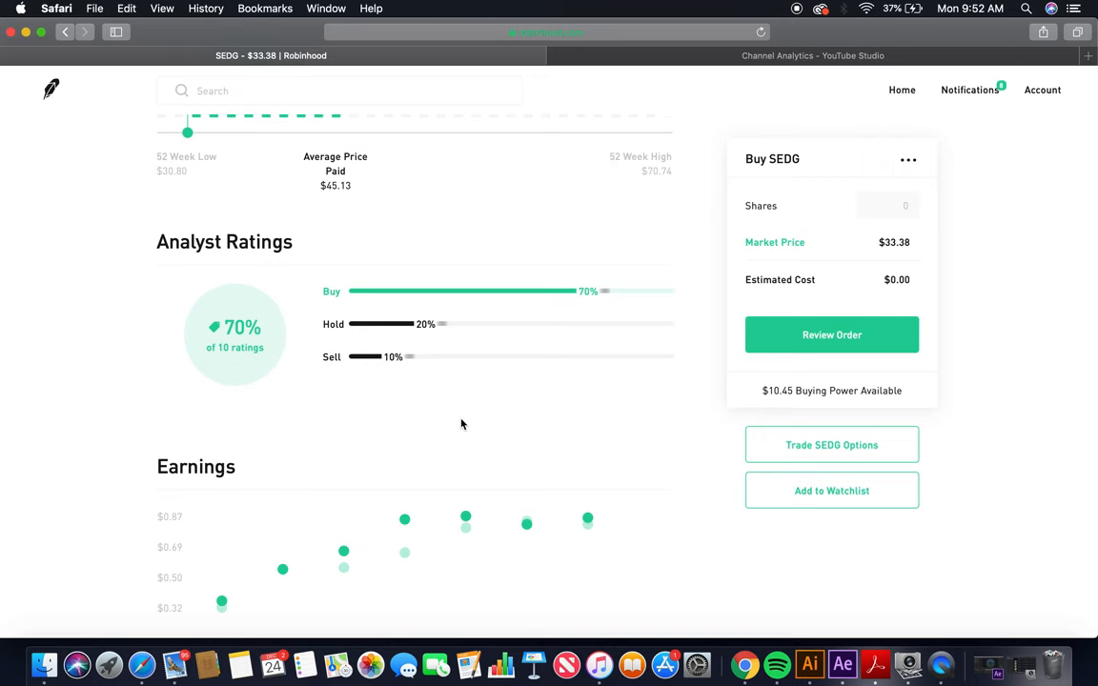
scroll(up, 3)
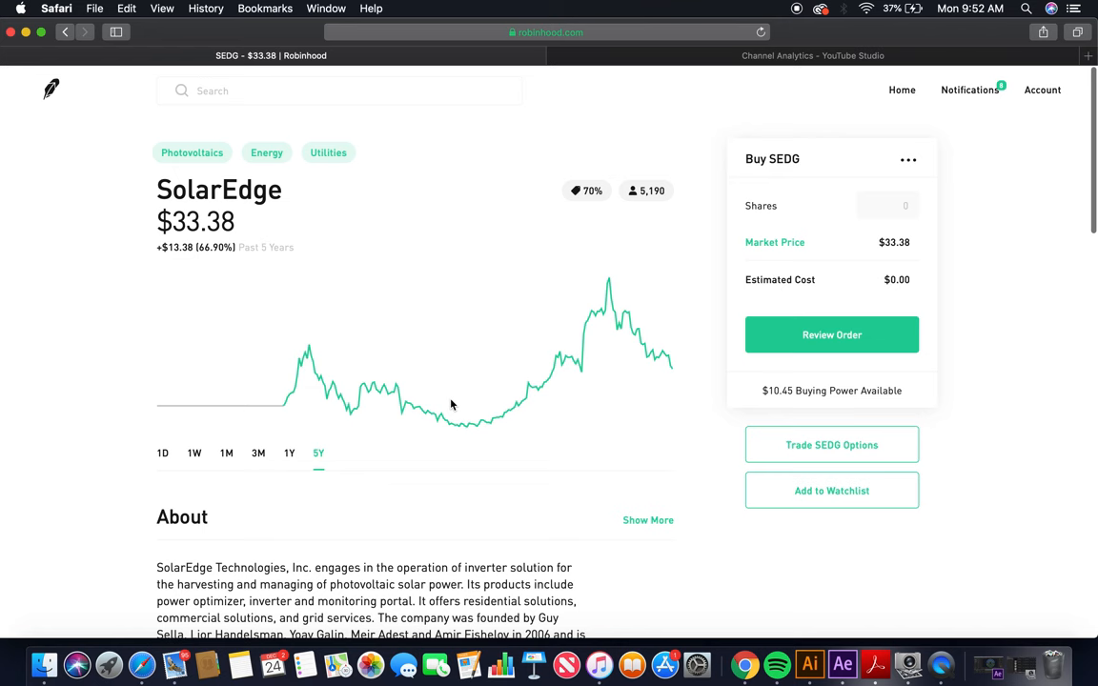
text(Apa)
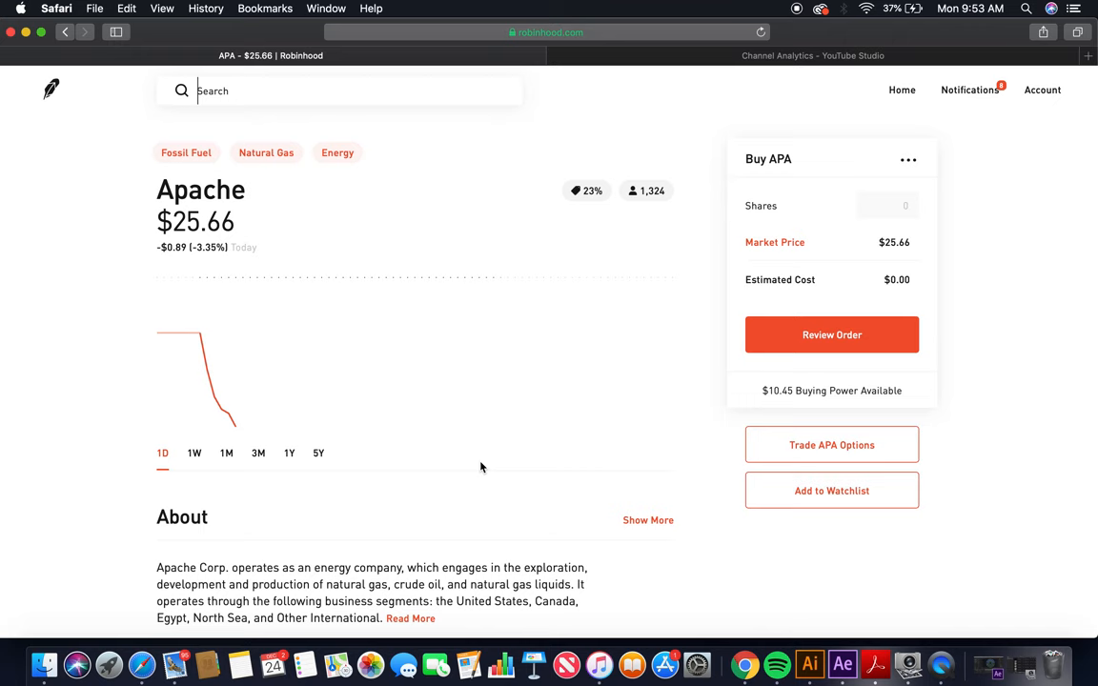
- Set Apache's chart to the 5Y range and scroll down to its About section
click(318, 453)
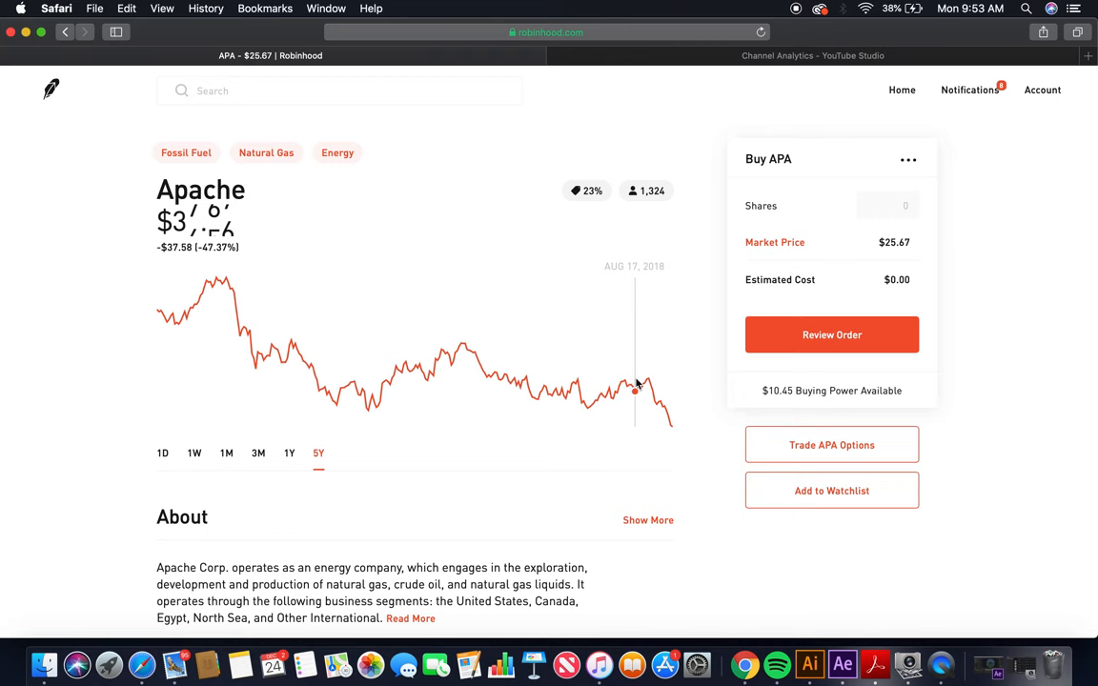
scroll(down, 3)
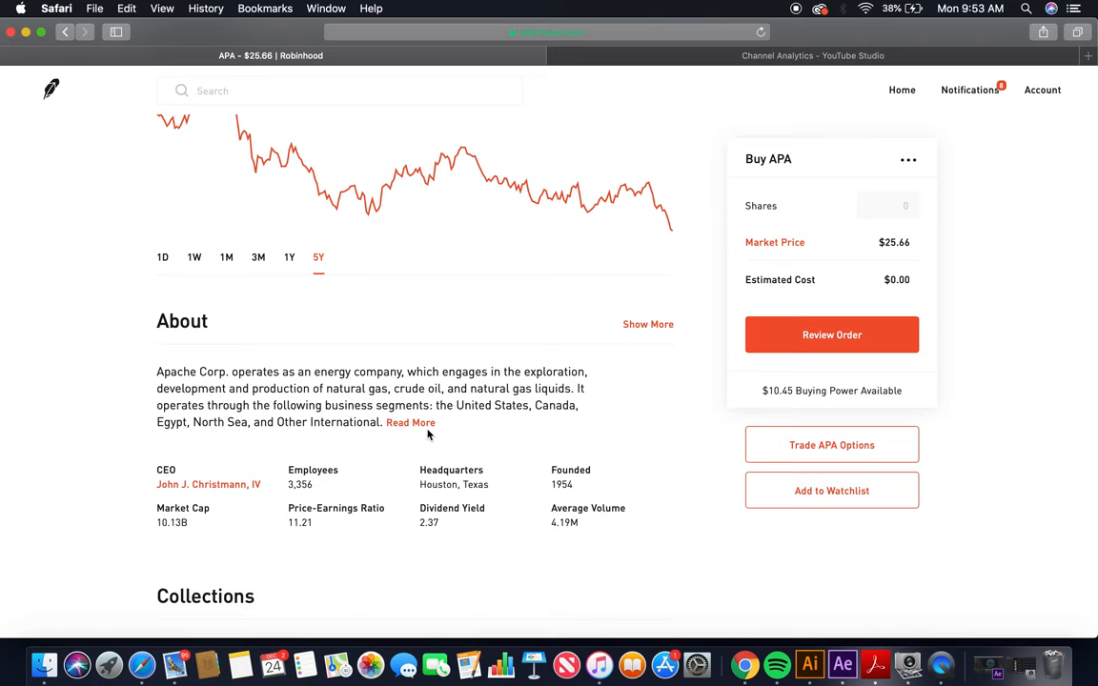
- Expand Apache's About paragraph with Read More to show its 1954 founders
click(410, 422)
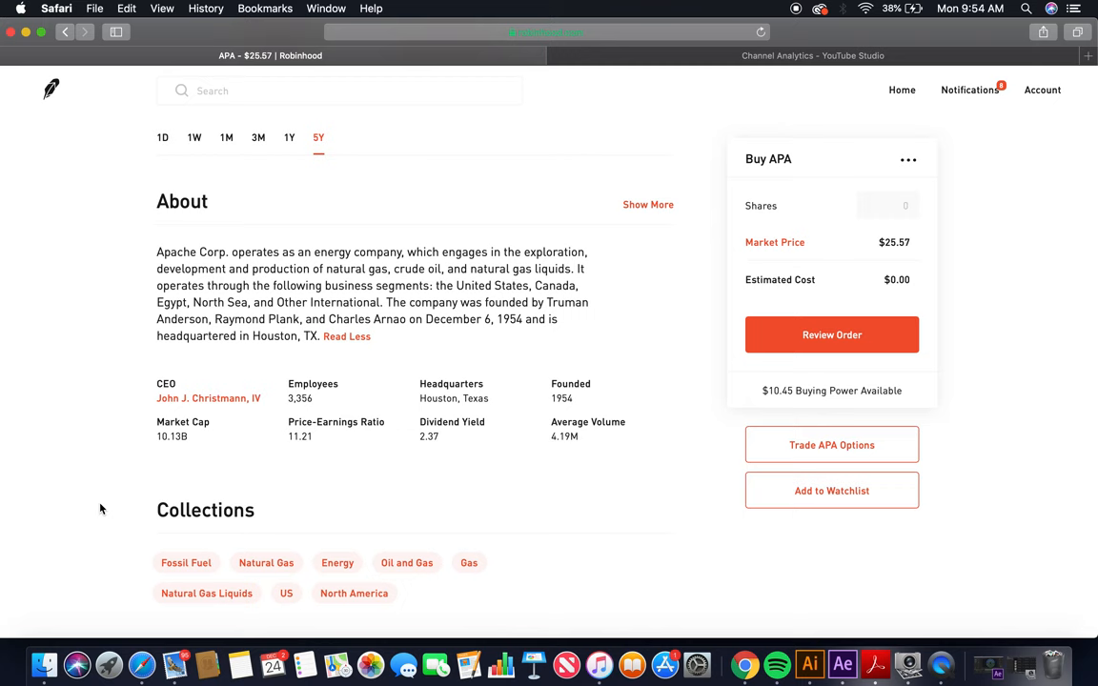
- Scroll through Apache's Analyst Ratings and Earnings sections
scroll(down, 3)
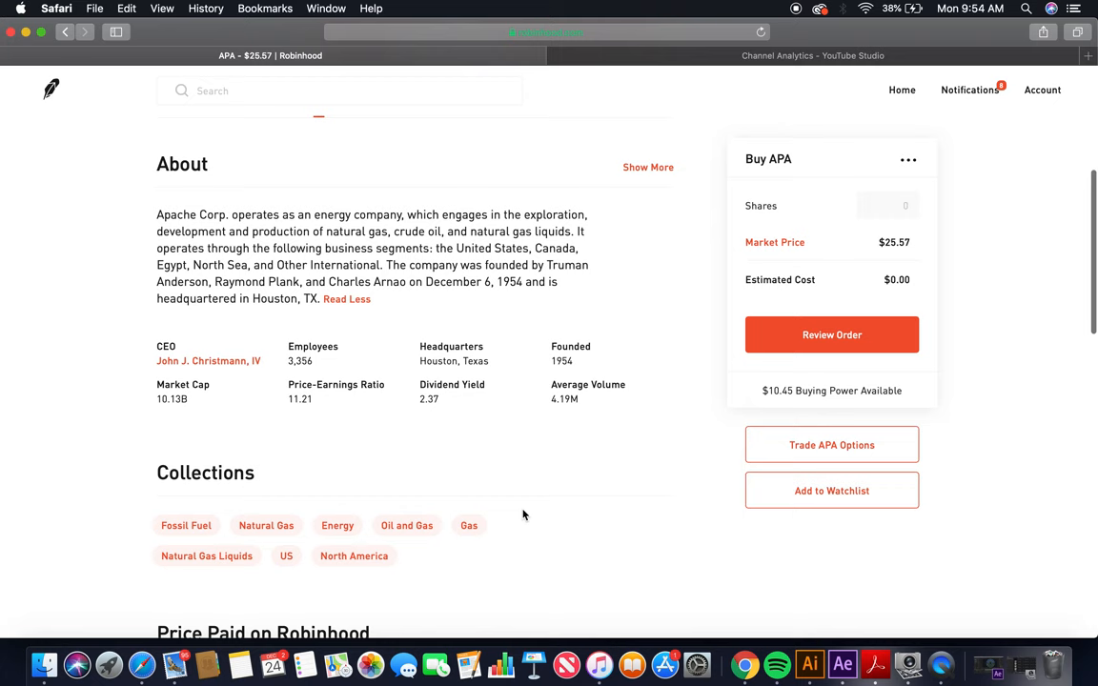
scroll(down, 3)
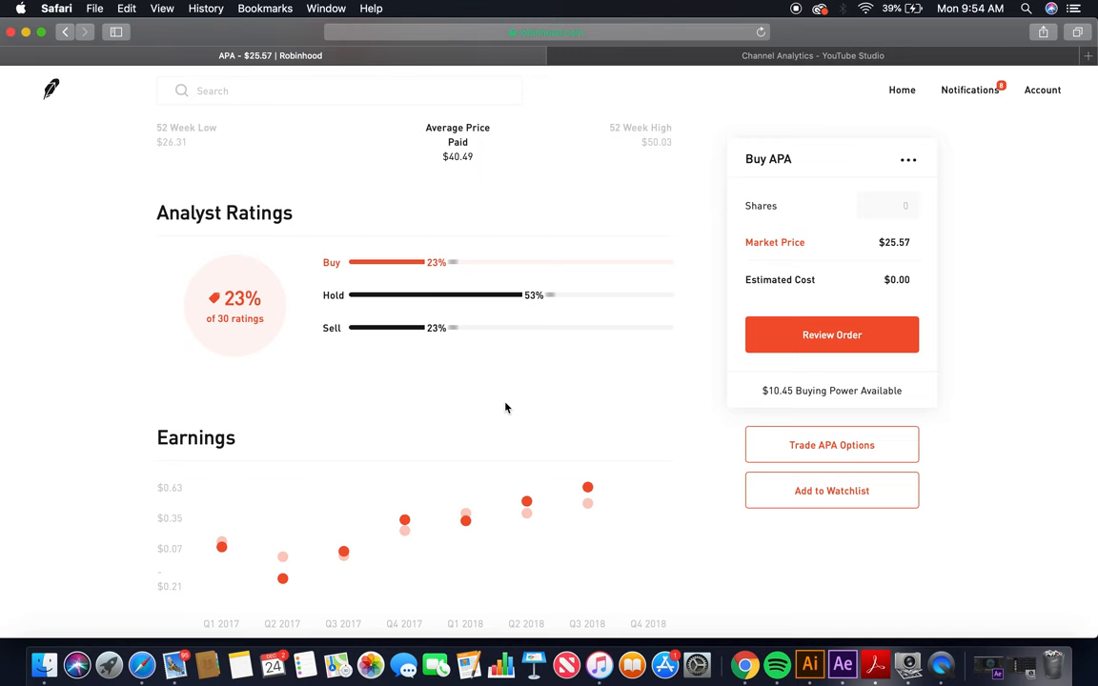
scroll(down, 3)
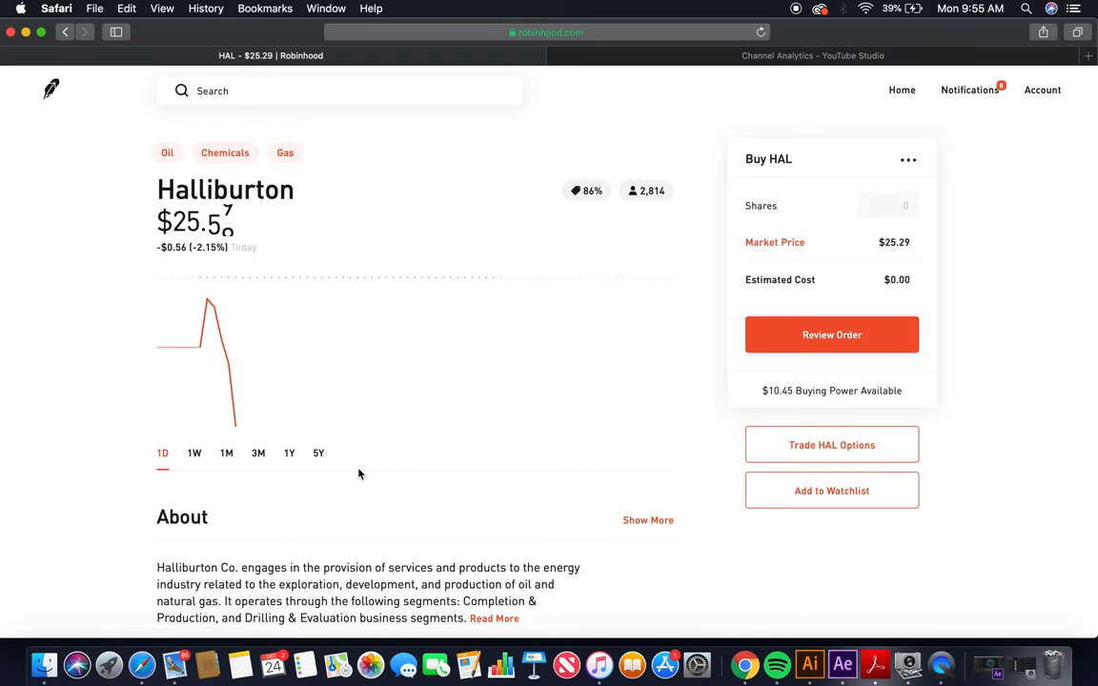
- Set Halliburton's chart to the 5Y range and scroll down to its About section
click(318, 452)
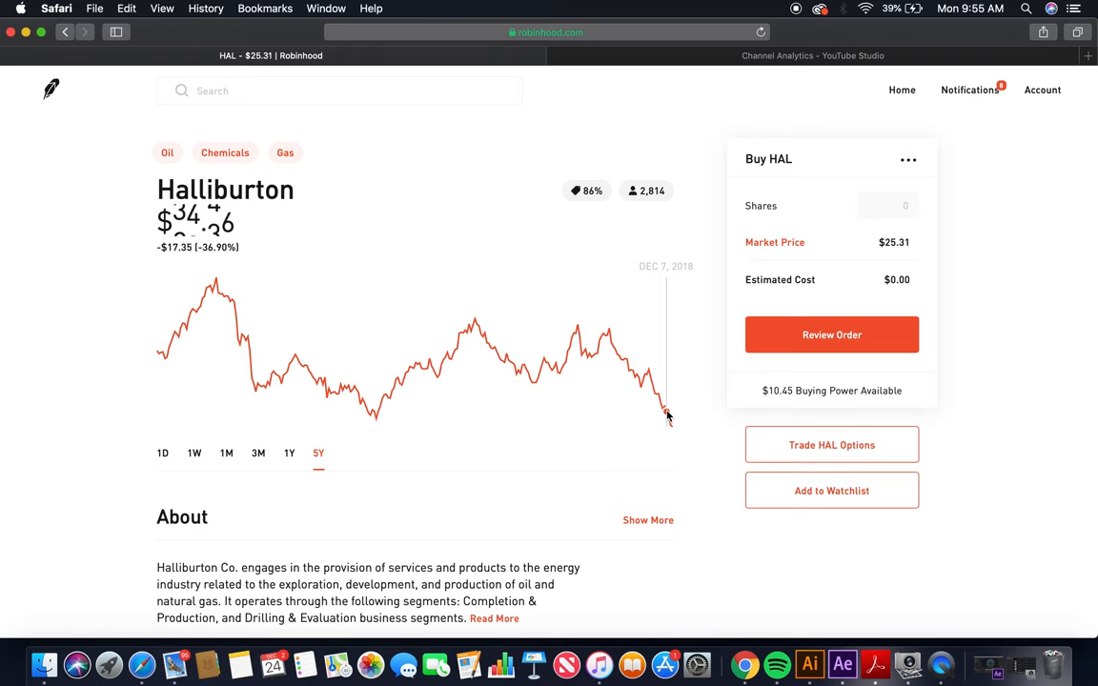
mouse_move(851, 283)
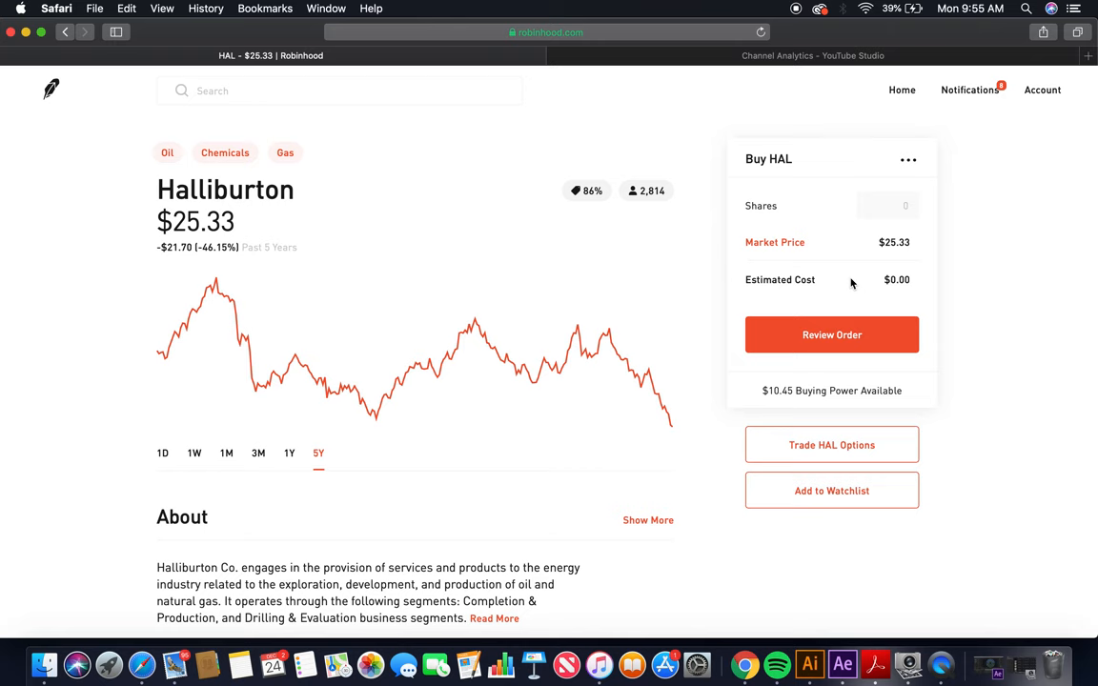
scroll(down, 3)
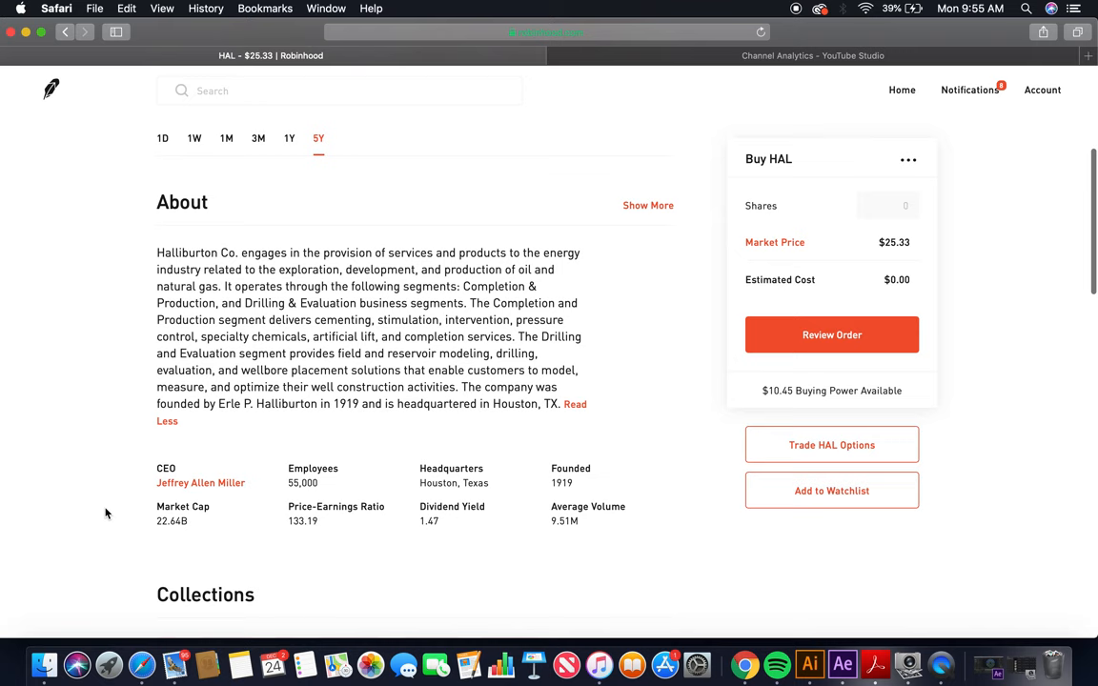
scroll(up, 3)
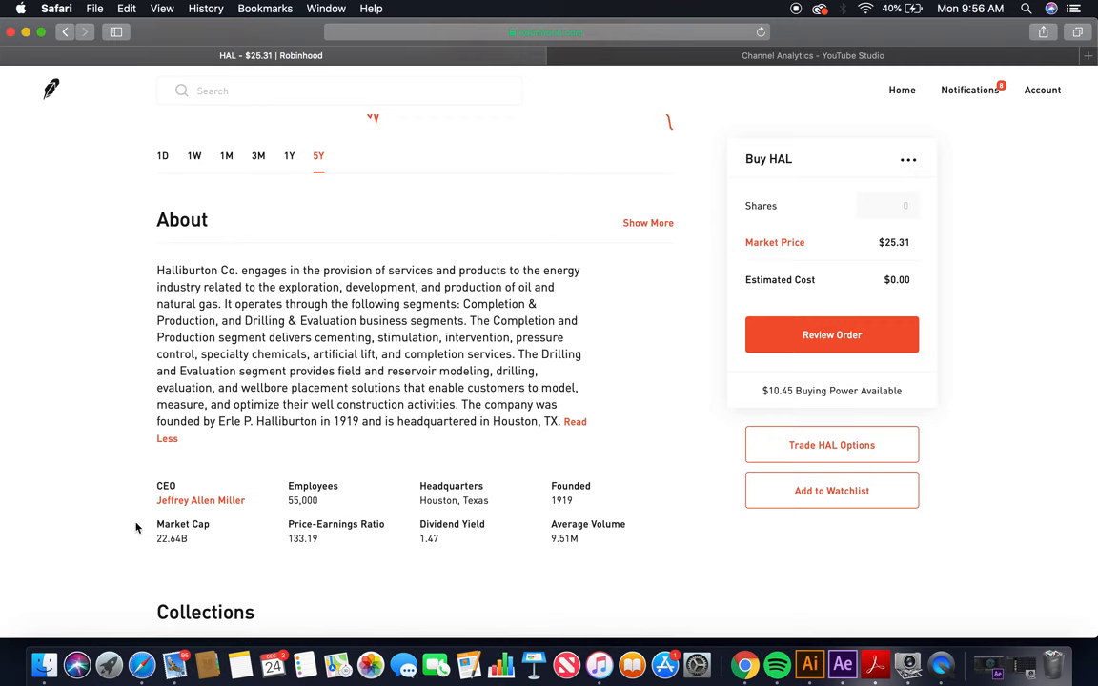
scroll(down, 3)
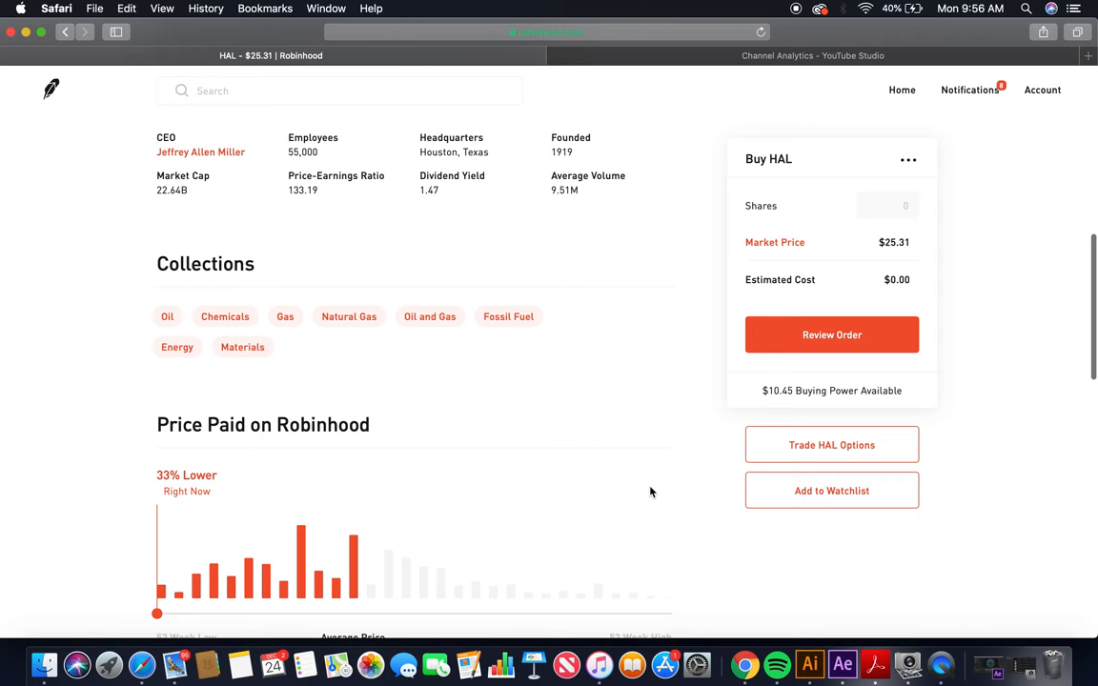
scroll(down, 3)
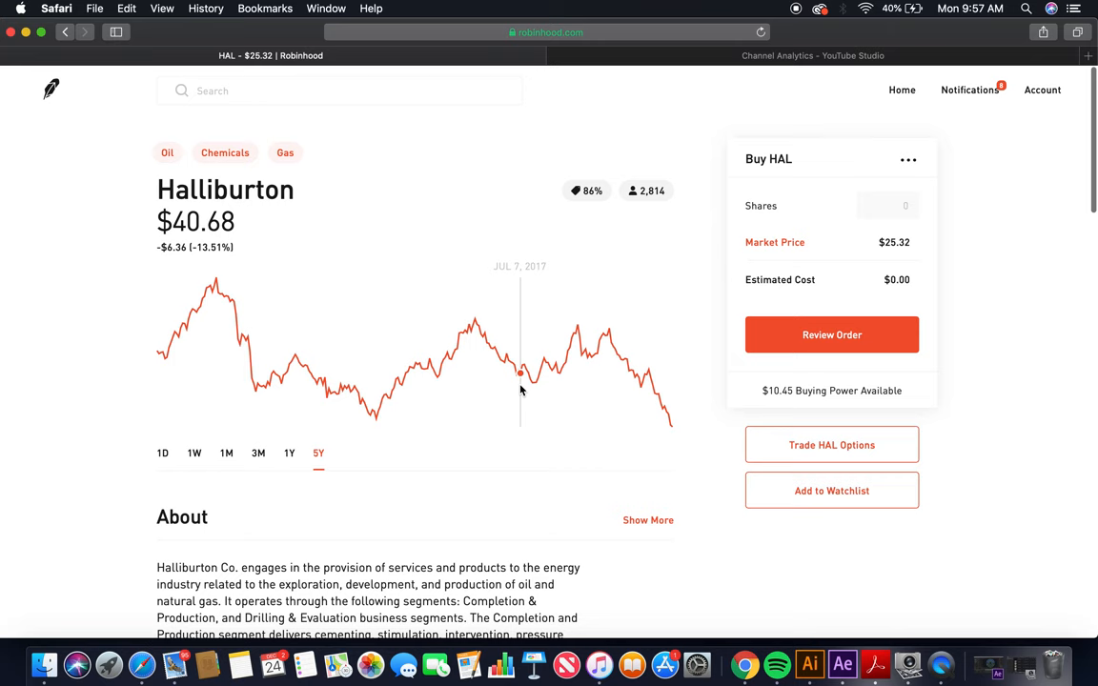
- Go back to the Robinhood home page and set the portfolio chart range to ALL
click(901, 89)
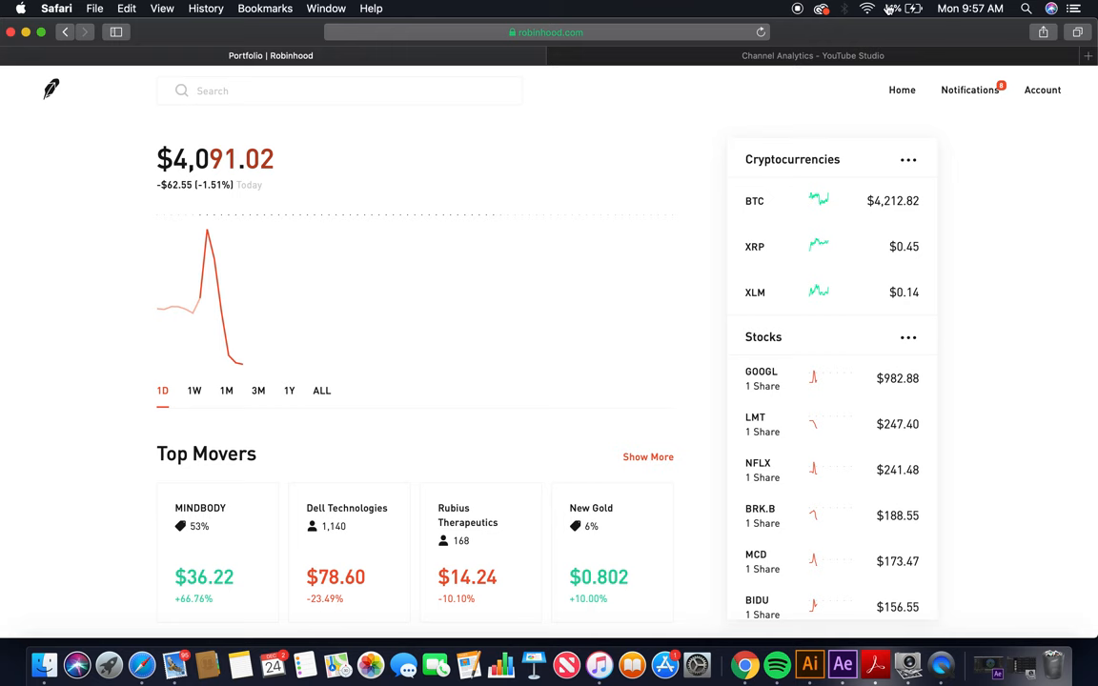
click(321, 391)
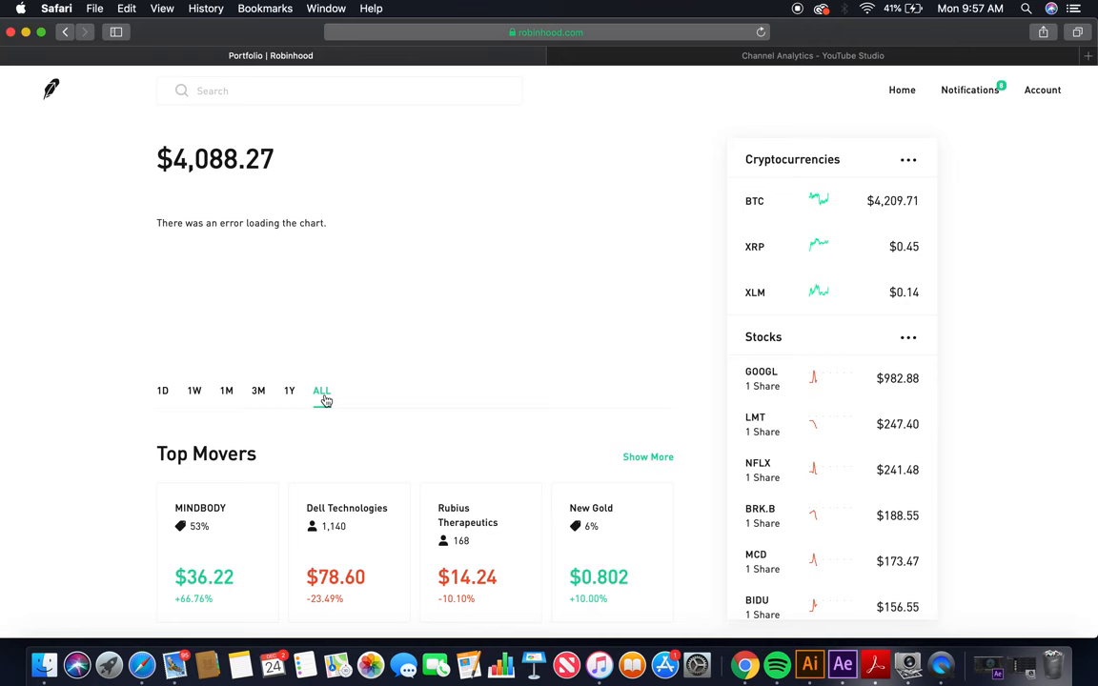